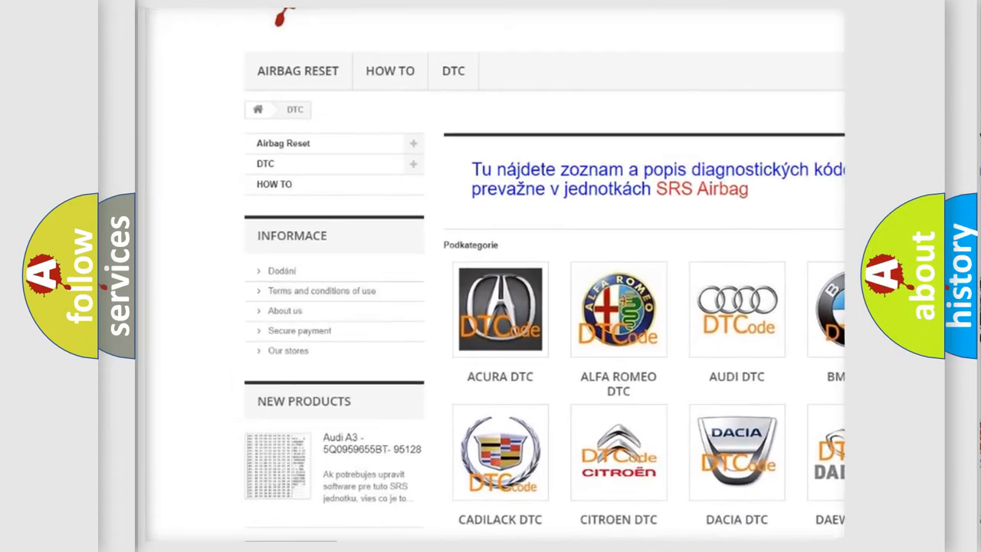
pyautogui.scroll(-3)
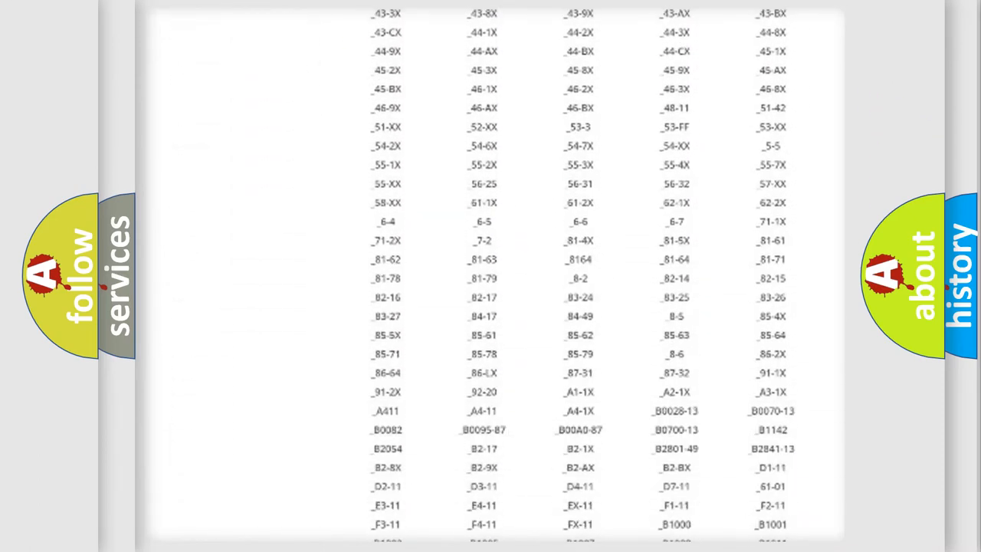
pyautogui.scroll(-3)
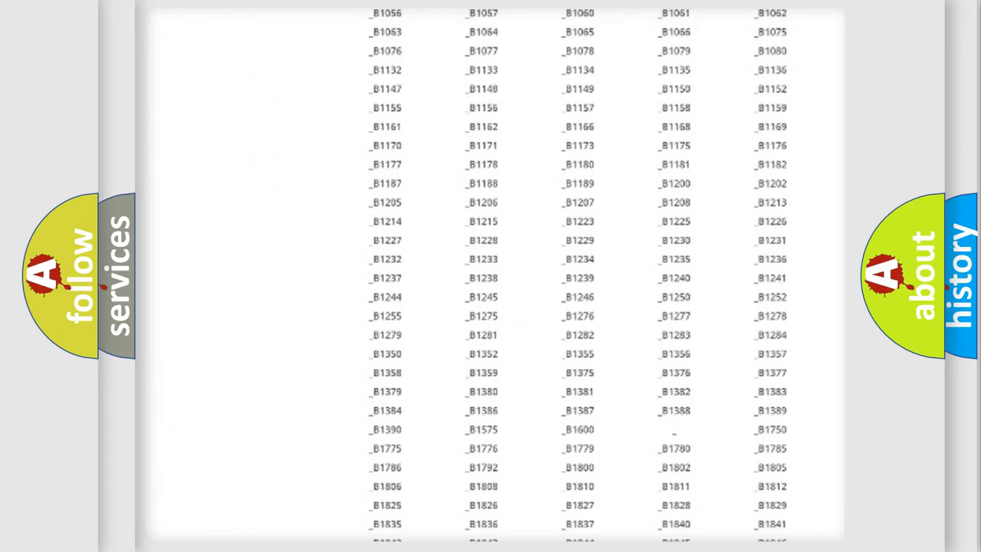